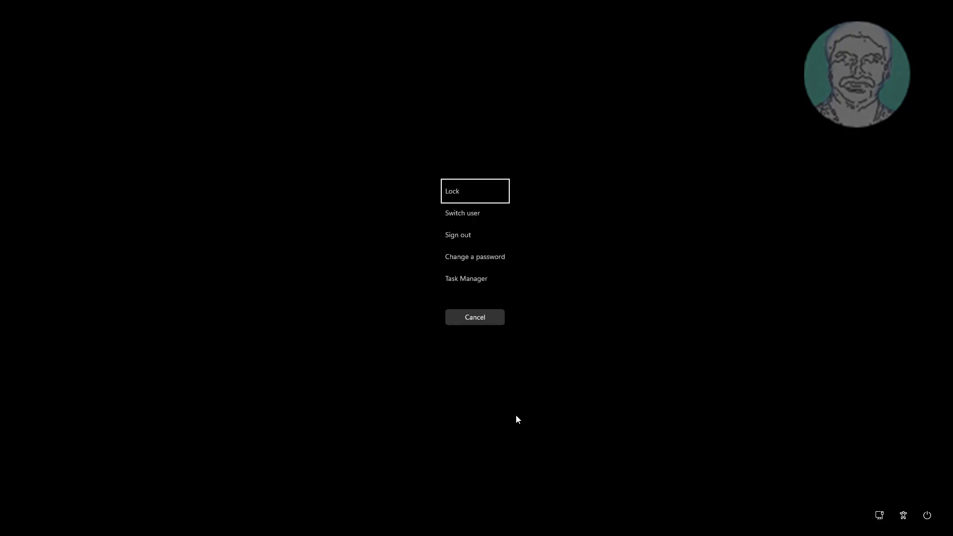
pyautogui.moveTo(746, 448)
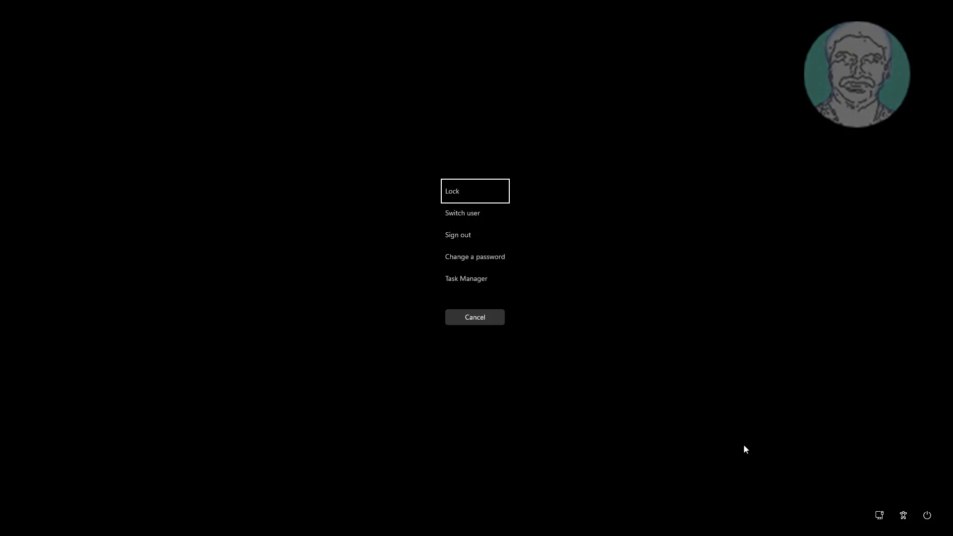
pyautogui.moveTo(942, 483)
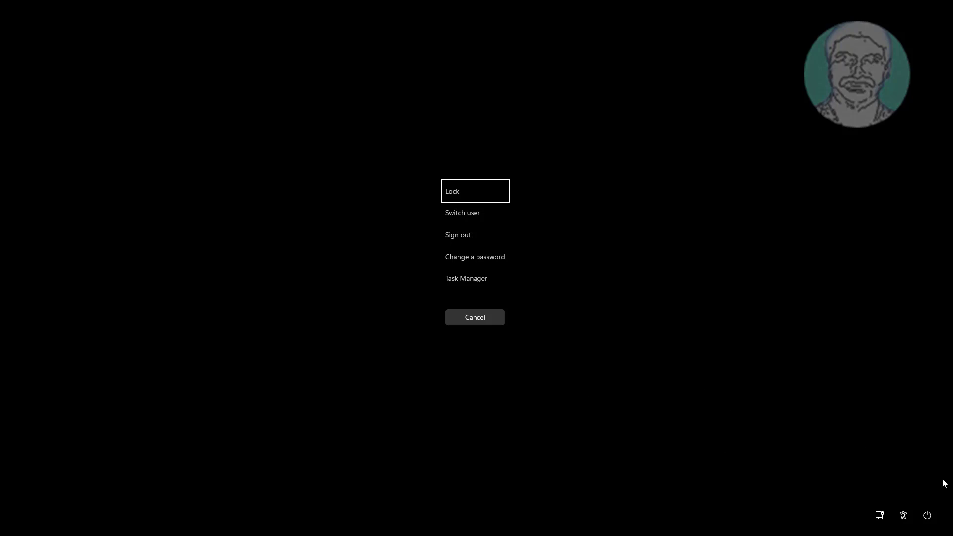
# Restart the PC from the security options screen into the recovery environment
pyautogui.click(926, 515)
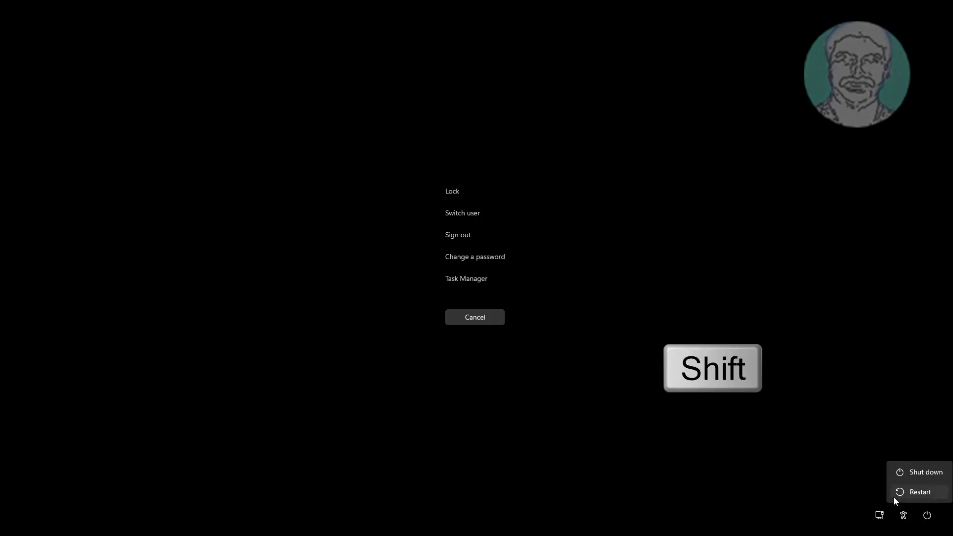
pyautogui.click(919, 491)
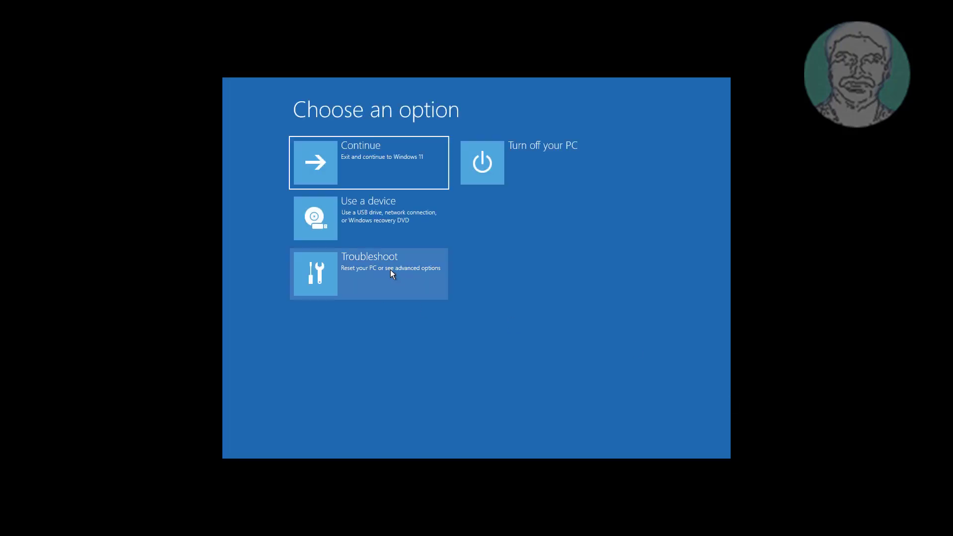
# Go through Troubleshoot and Advanced options to Startup Settings and restart for Safe Mode
pyautogui.click(368, 274)
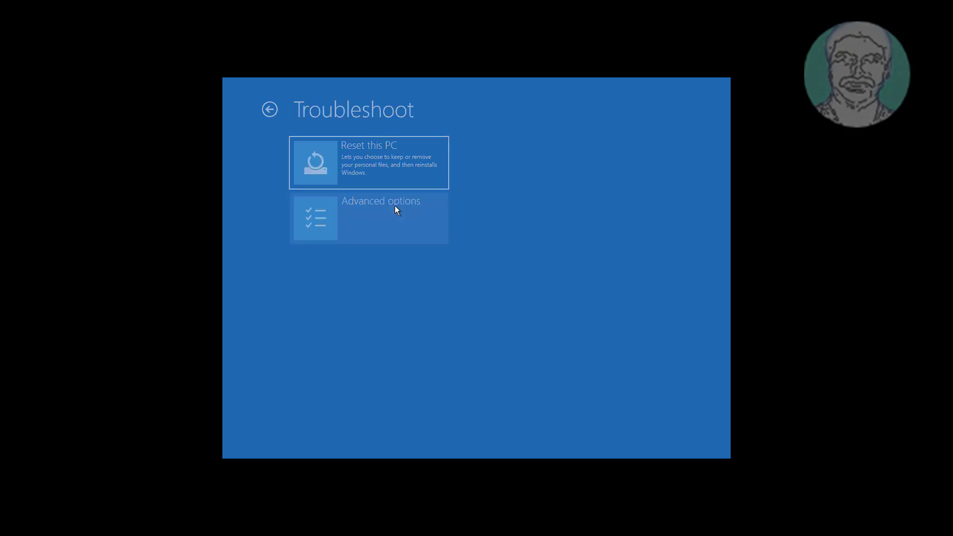
pyautogui.click(381, 217)
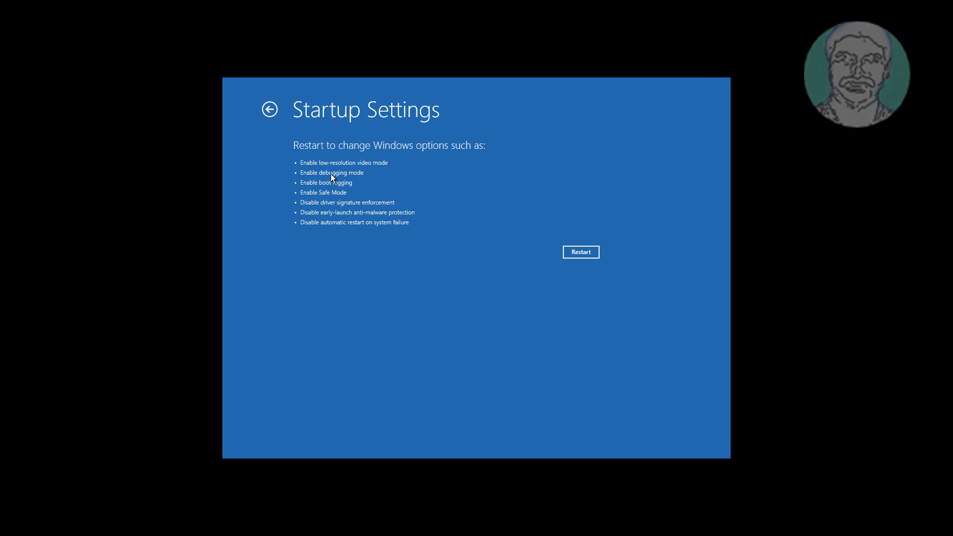
pyautogui.click(581, 251)
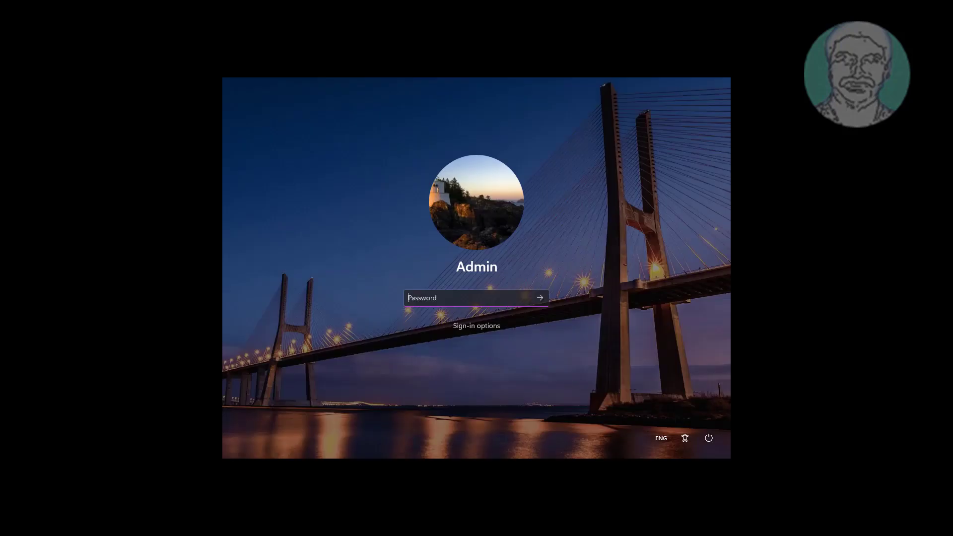
# Enter the password and sign in to the Safe Mode desktop
pyautogui.write('••')
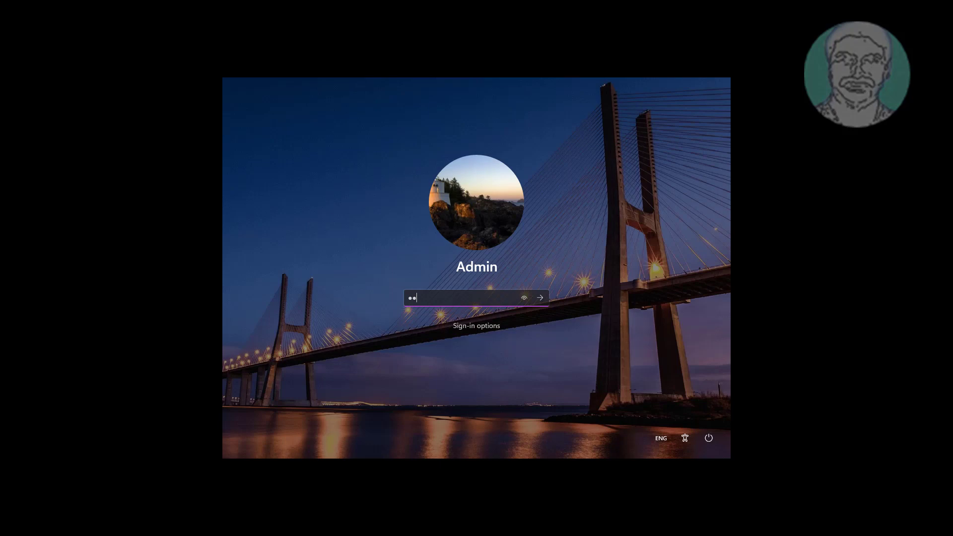
pyautogui.click(537, 297)
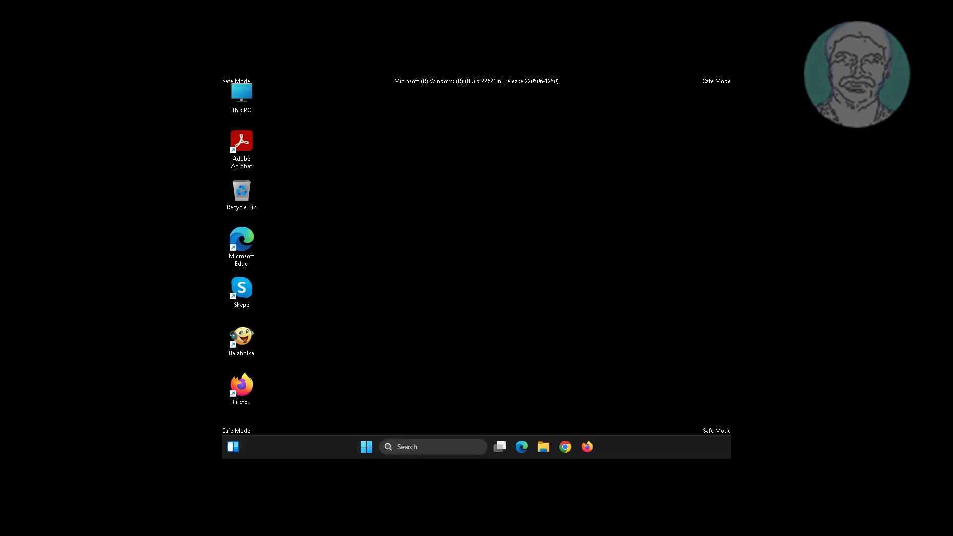
pyautogui.moveTo(735, 255)
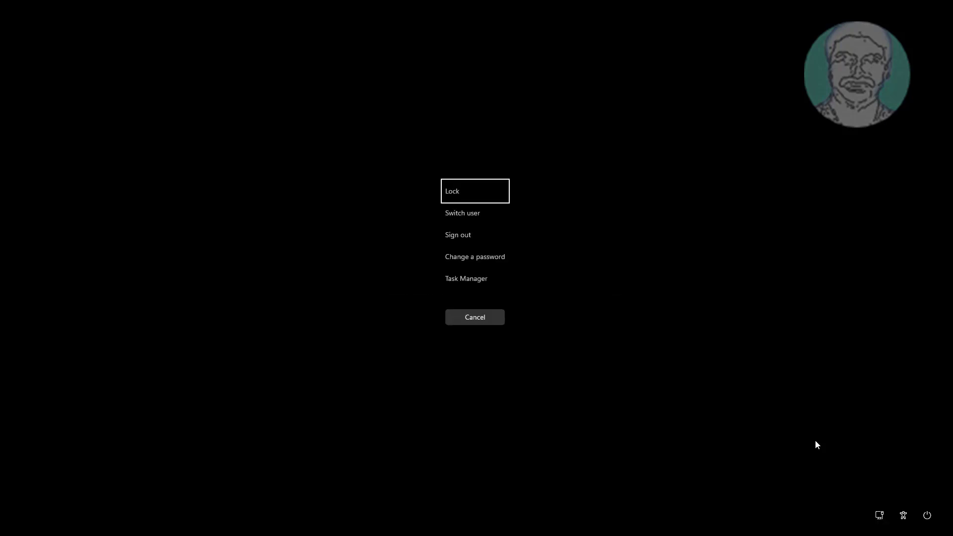
pyautogui.moveTo(723, 480)
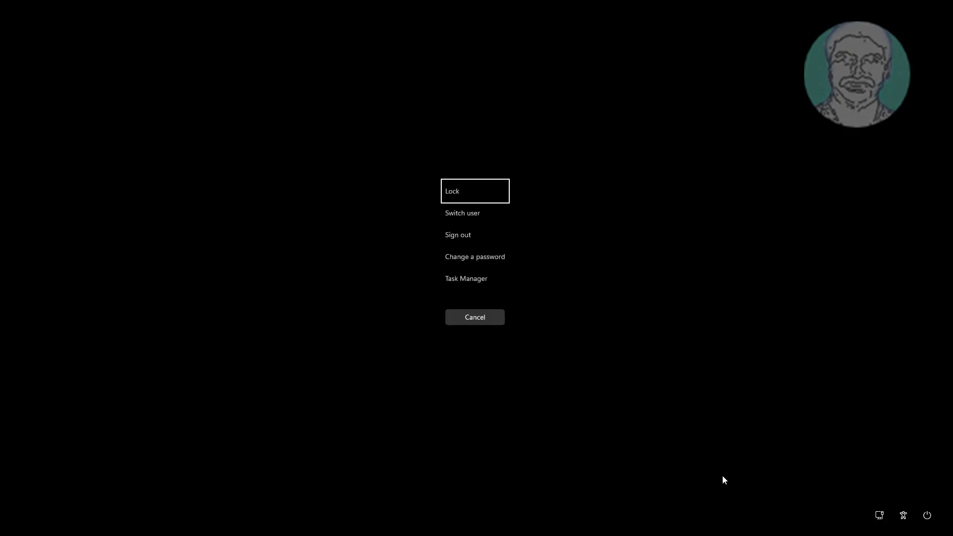
pyautogui.moveTo(649, 429)
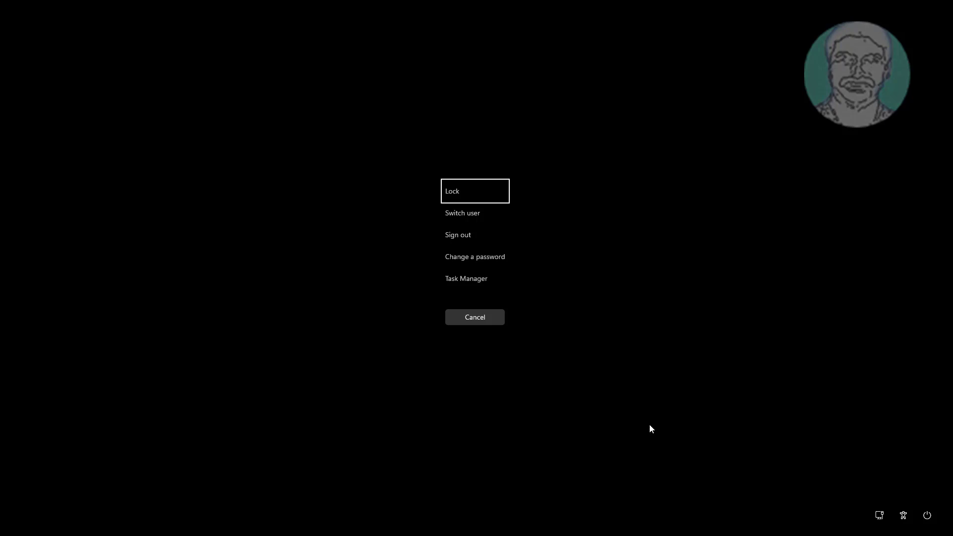
# Restart the PC from Safe Mode's security screen into the recovery environment
pyautogui.click(927, 515)
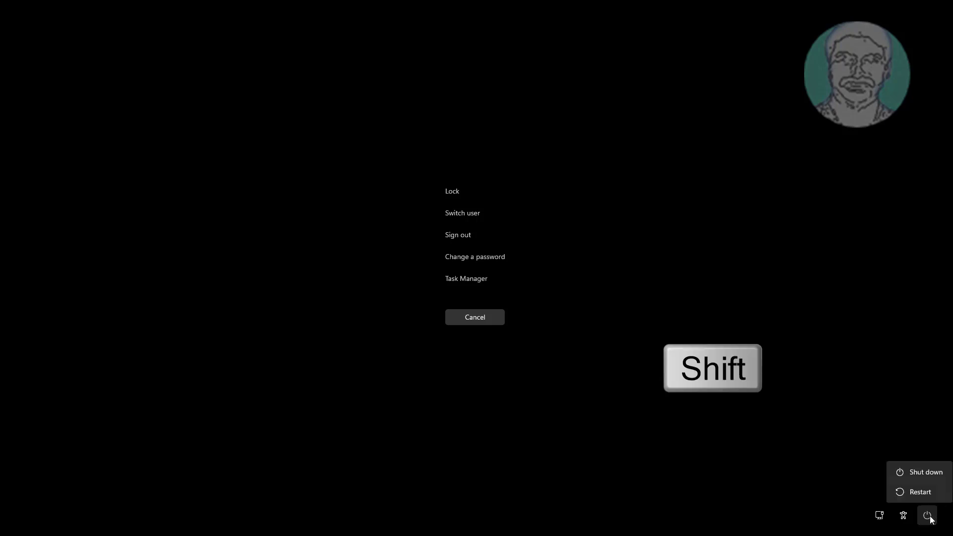
pyautogui.click(918, 491)
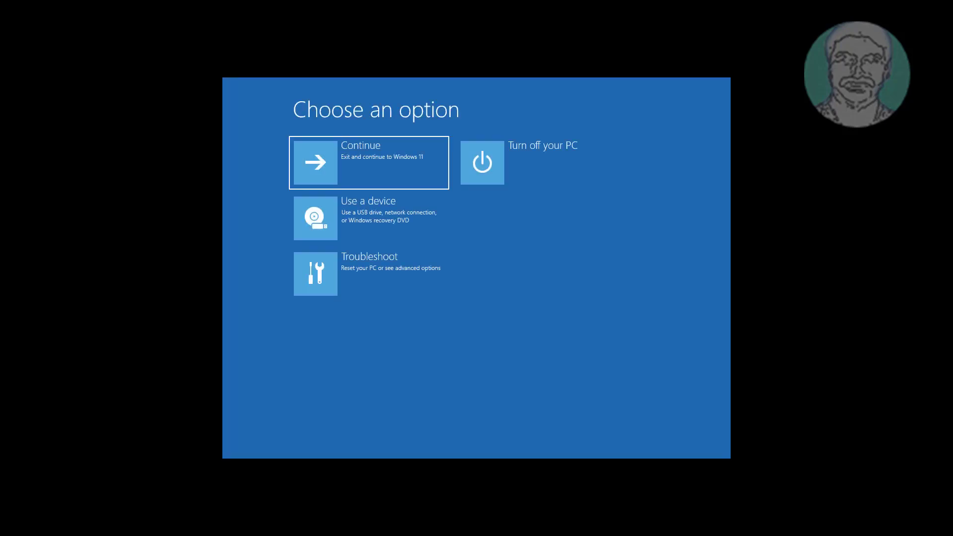
pyautogui.moveTo(396, 277)
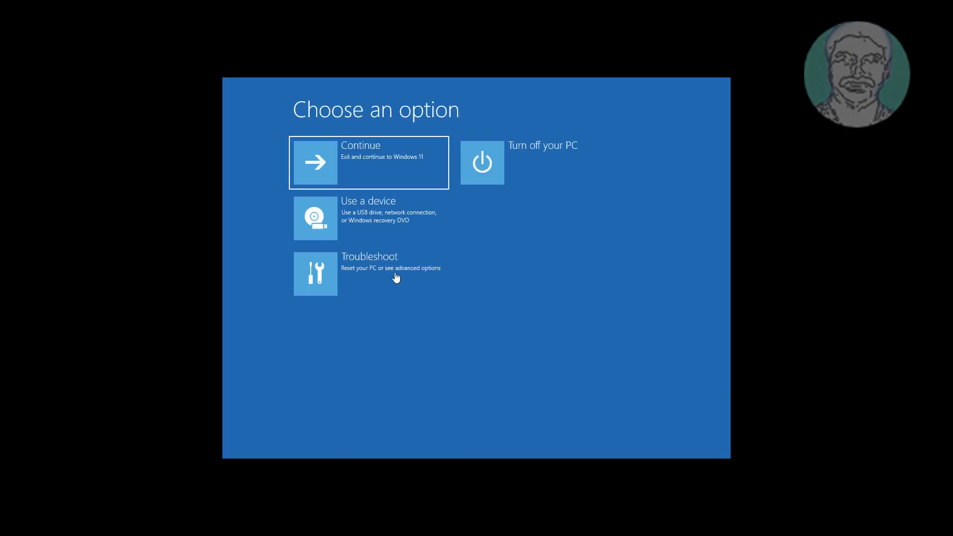
# Run Startup Repair from Troubleshoot, then go back to the other repair options after it fails
pyautogui.click(367, 274)
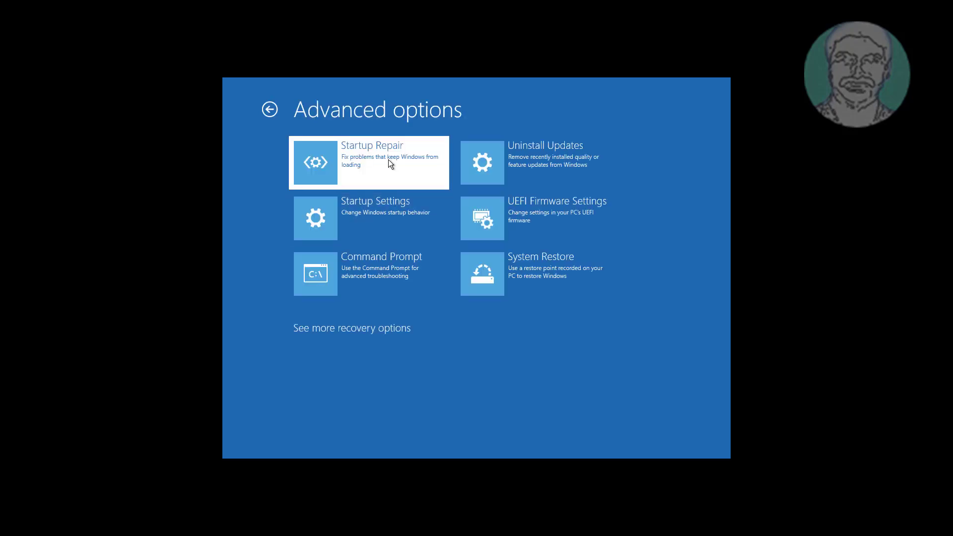
pyautogui.click(368, 161)
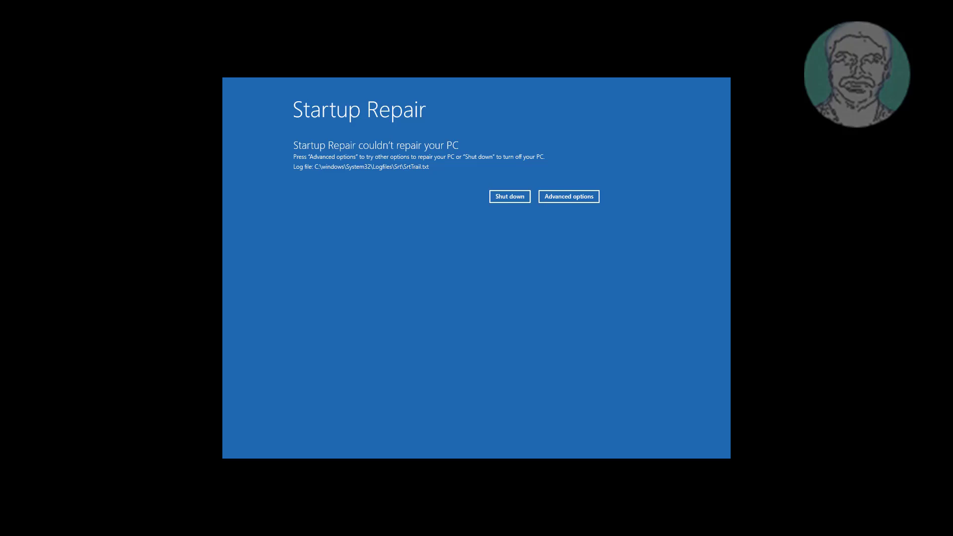
pyautogui.click(567, 197)
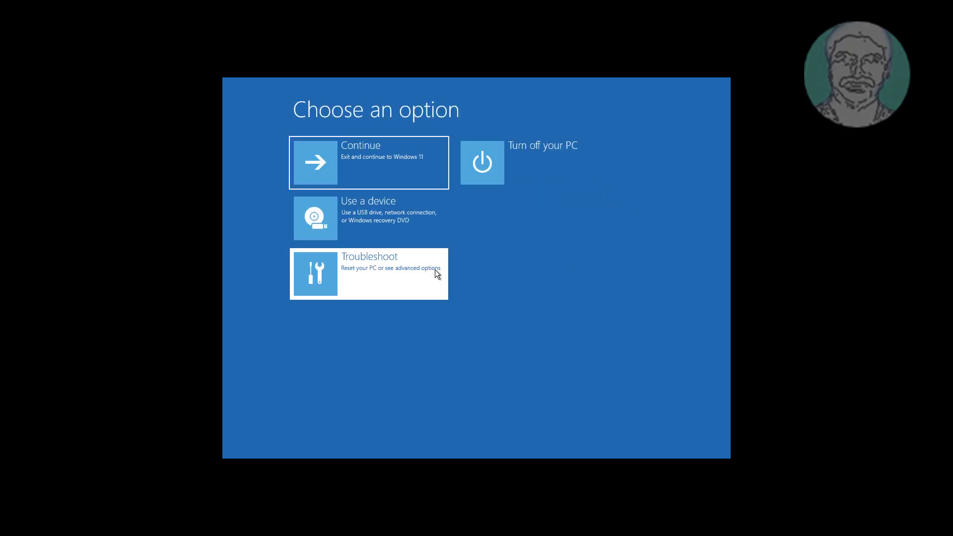
# Uninstall the latest quality update from Advanced options and finish so the PC restarts
pyautogui.click(367, 274)
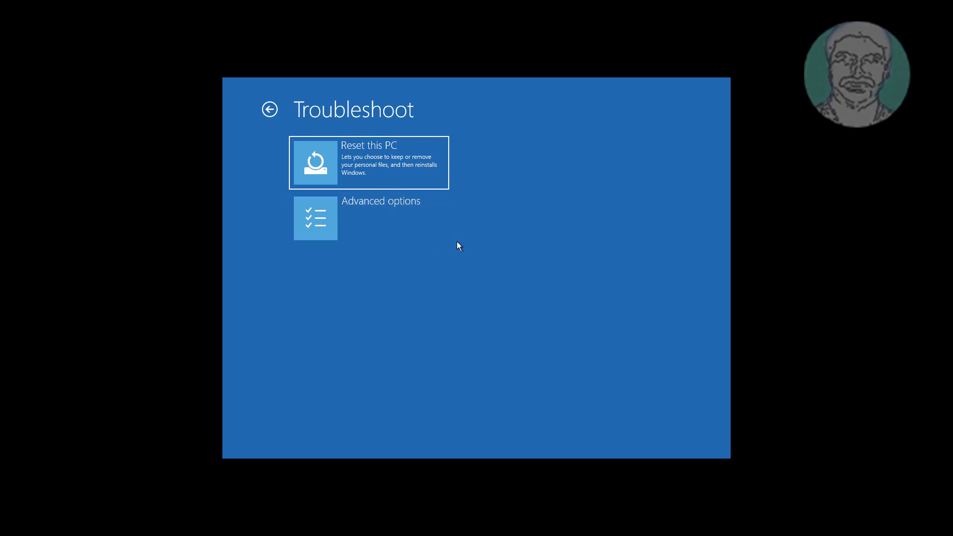
pyautogui.click(381, 215)
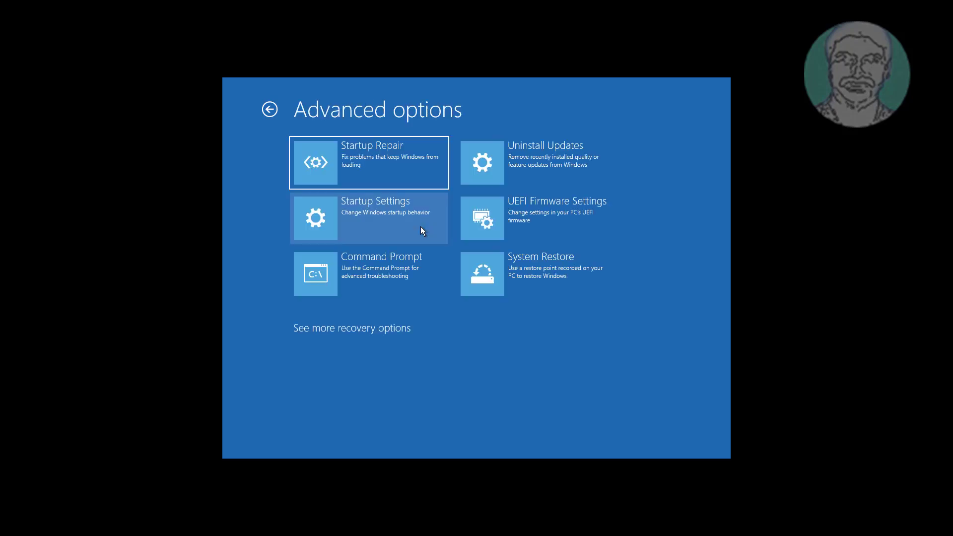
pyautogui.click(544, 161)
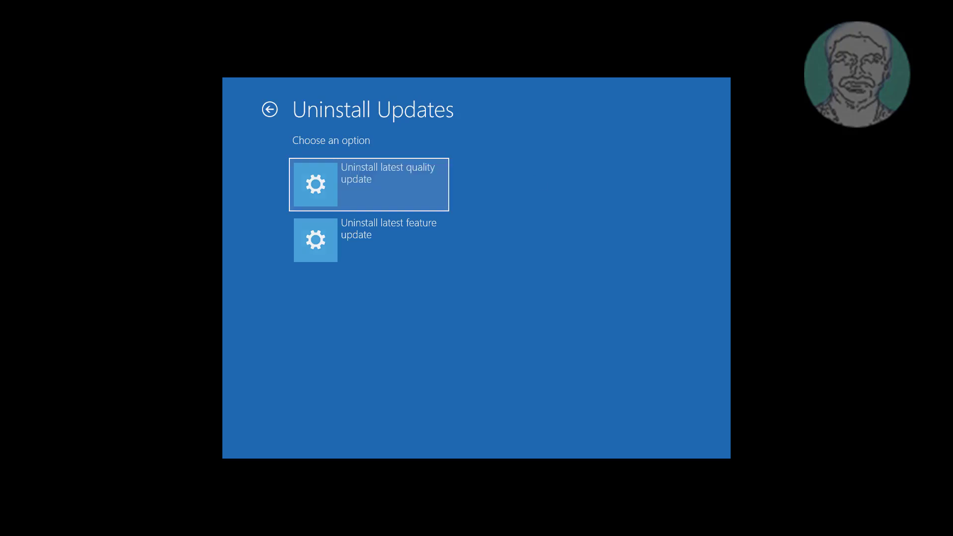
pyautogui.click(369, 184)
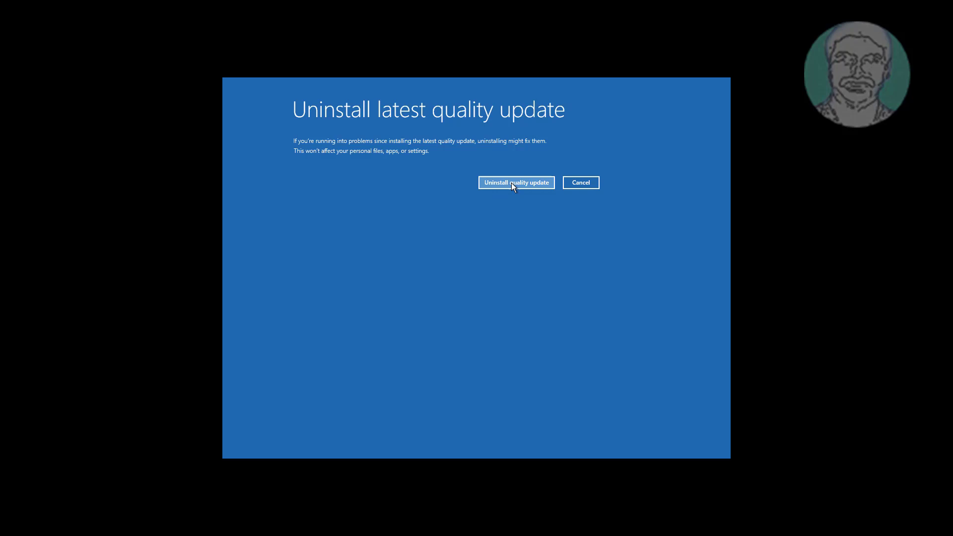
pyautogui.click(515, 183)
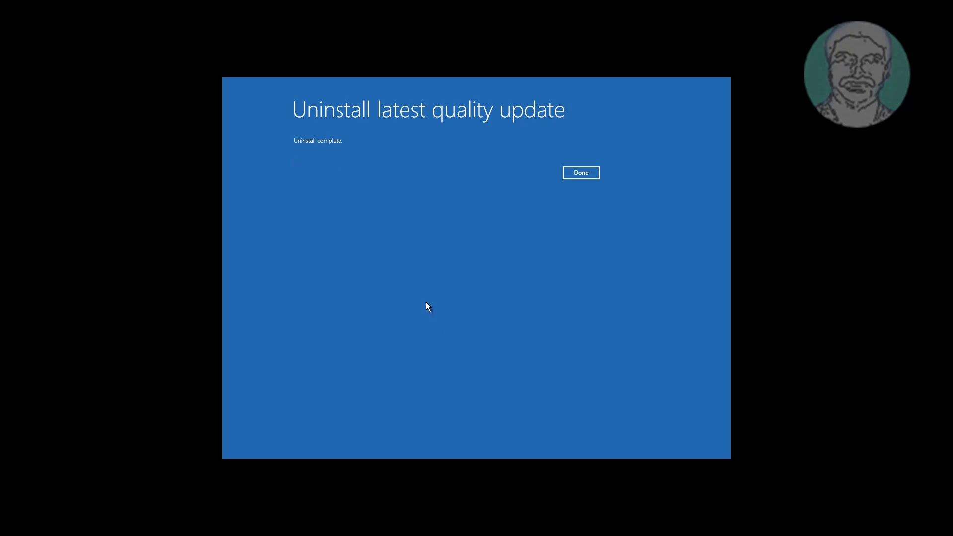
pyautogui.moveTo(558, 189)
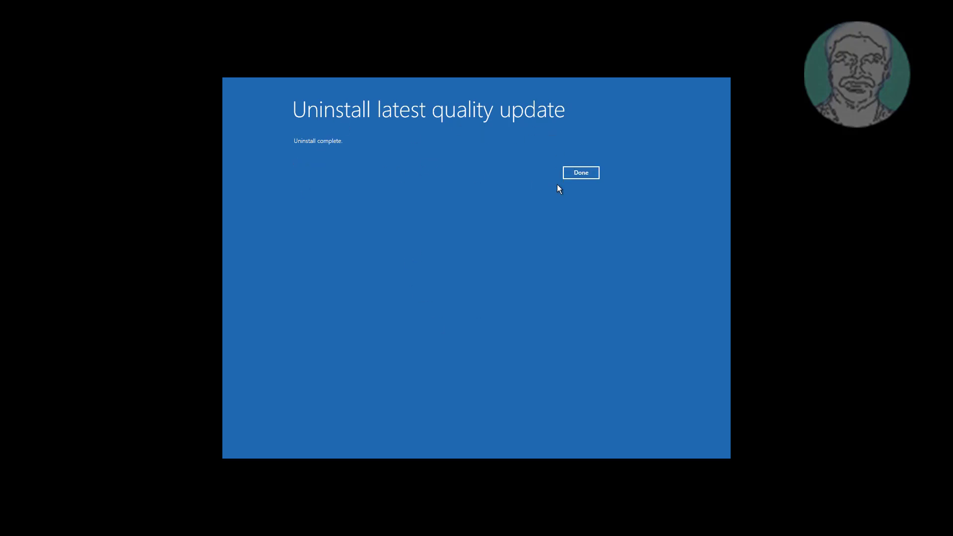
pyautogui.click(579, 173)
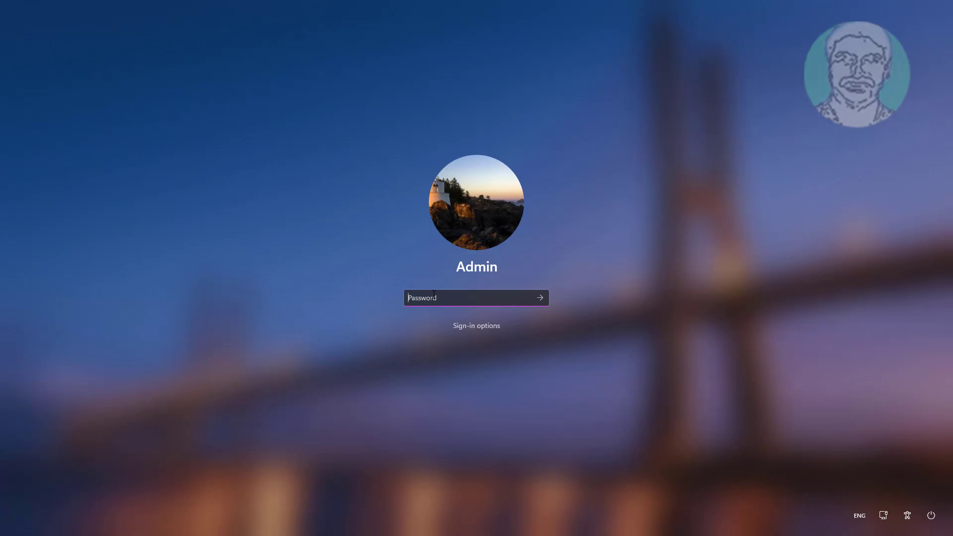
# Sign in to the desktop and bring up the Ctrl+Alt+Del security screen
pyautogui.click(538, 297)
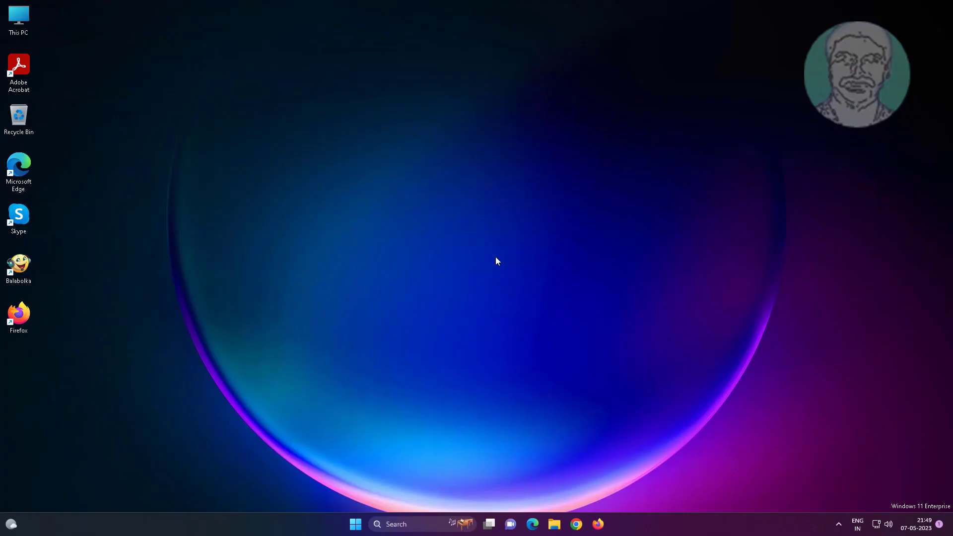
pyautogui.moveTo(472, 418)
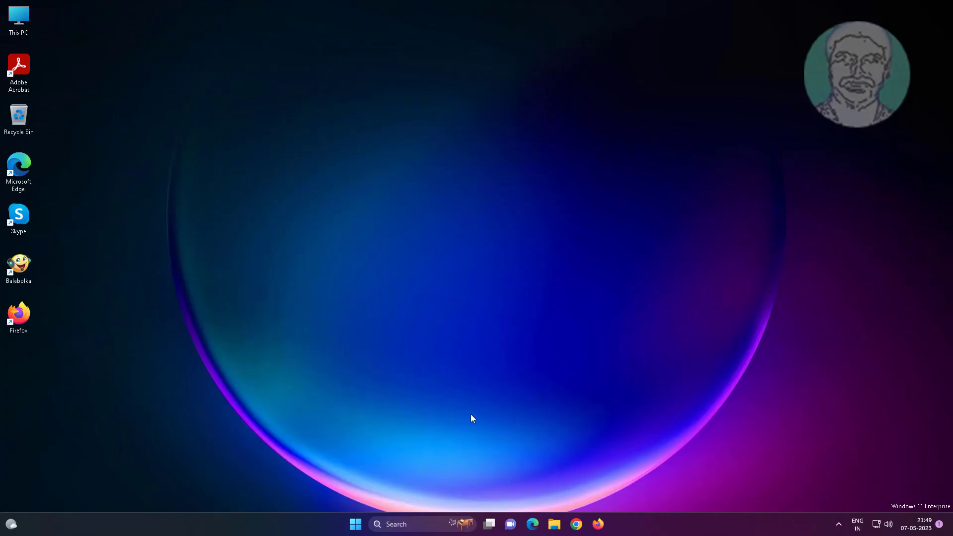
pyautogui.press('Ctrl+Alt+Delete')
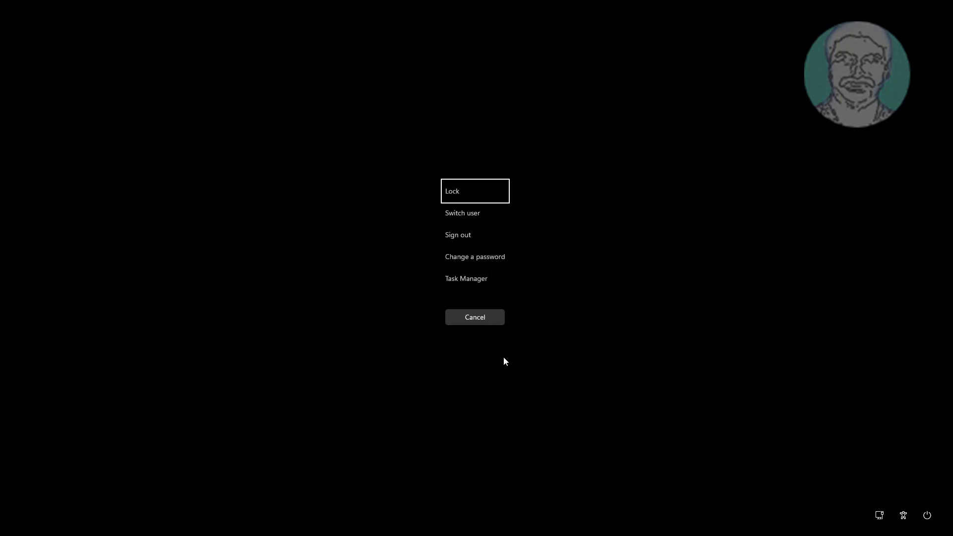
pyautogui.moveTo(745, 448)
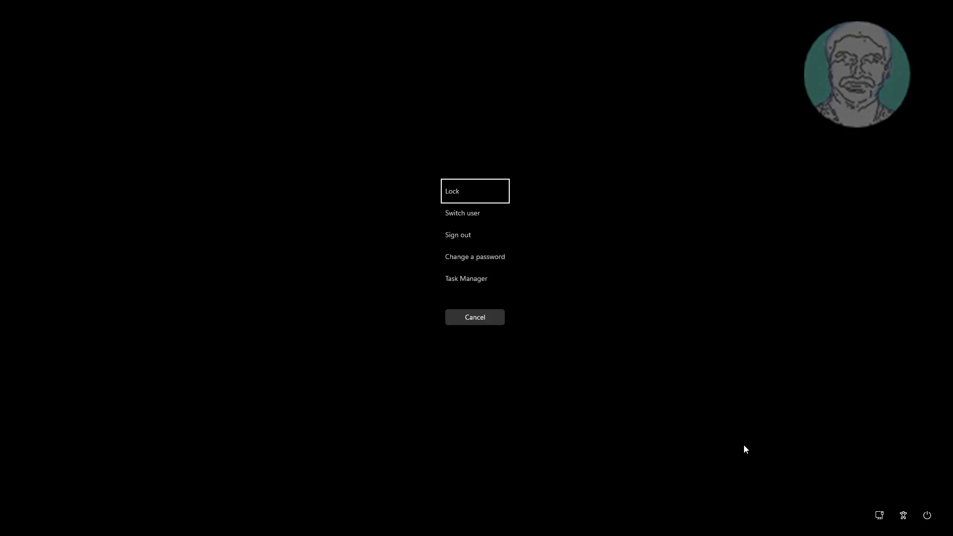
pyautogui.moveTo(926, 515)
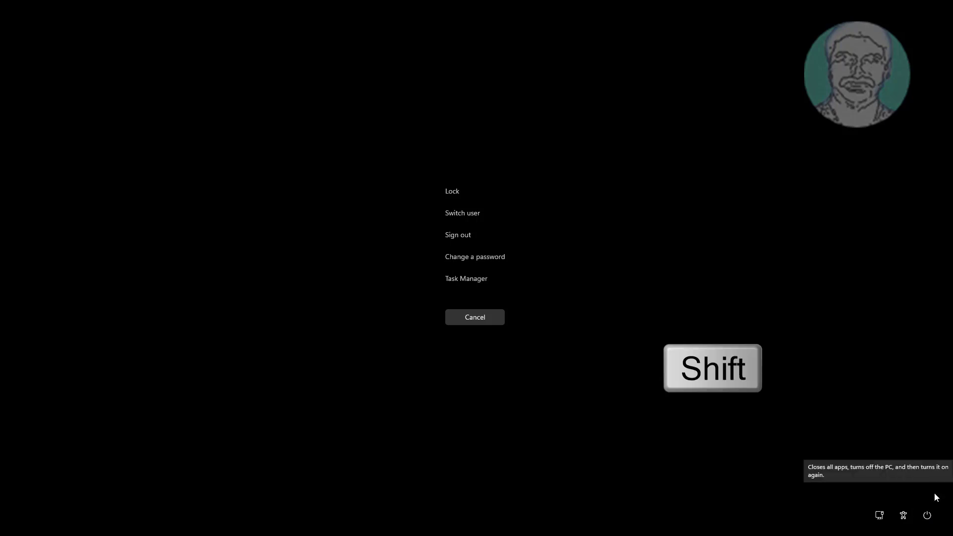
# Restart the PC from the power menu into the recovery environment
pyautogui.click(927, 515)
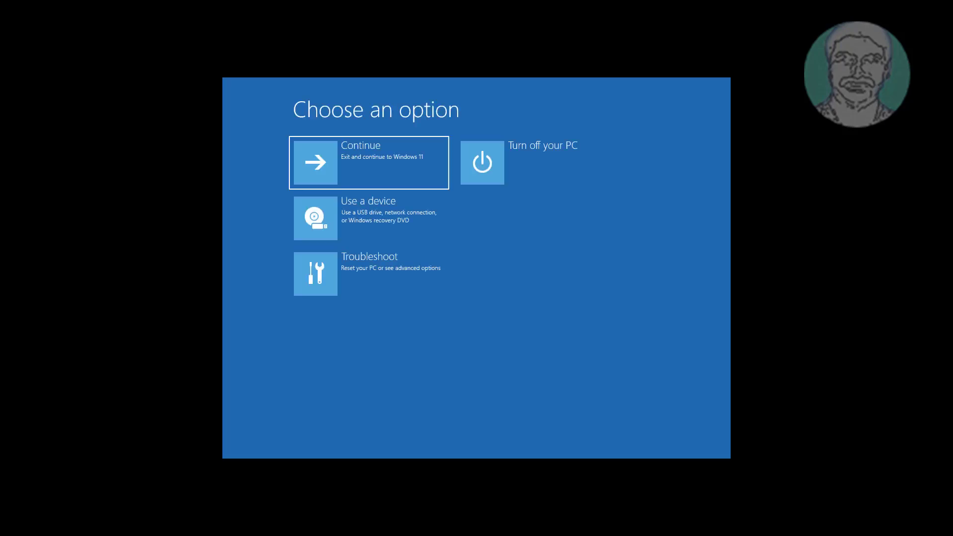
pyautogui.moveTo(513, 322)
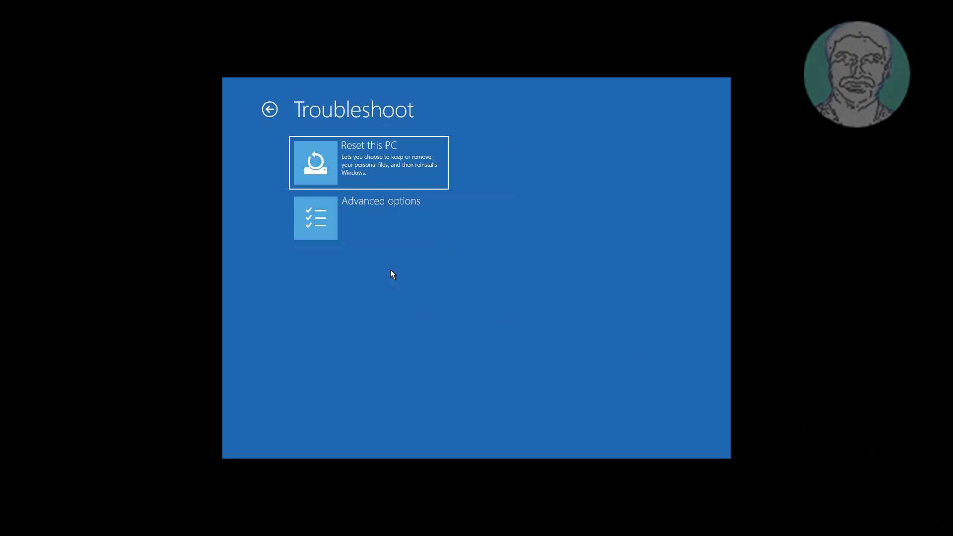
# Launch System Restore from the recovery environment's Advanced options
pyautogui.click(381, 217)
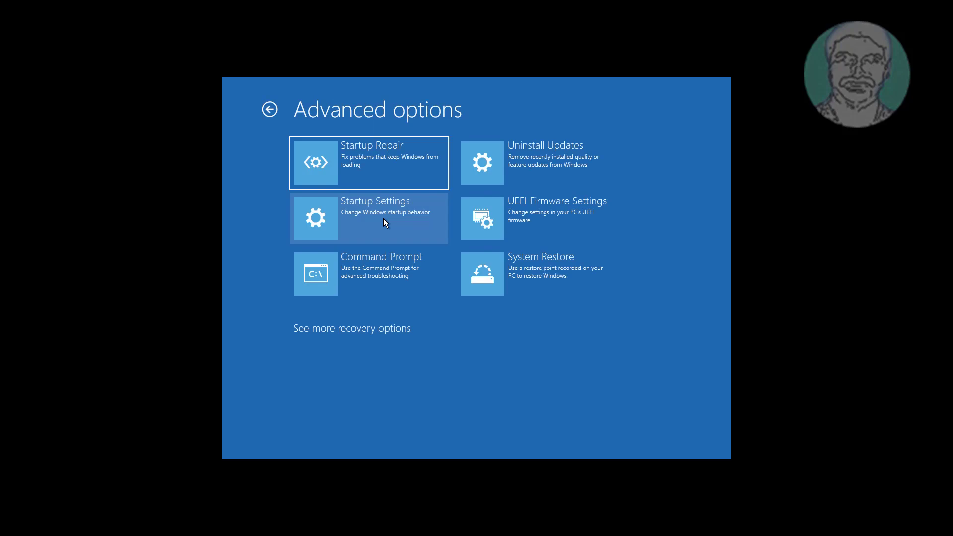
pyautogui.moveTo(584, 255)
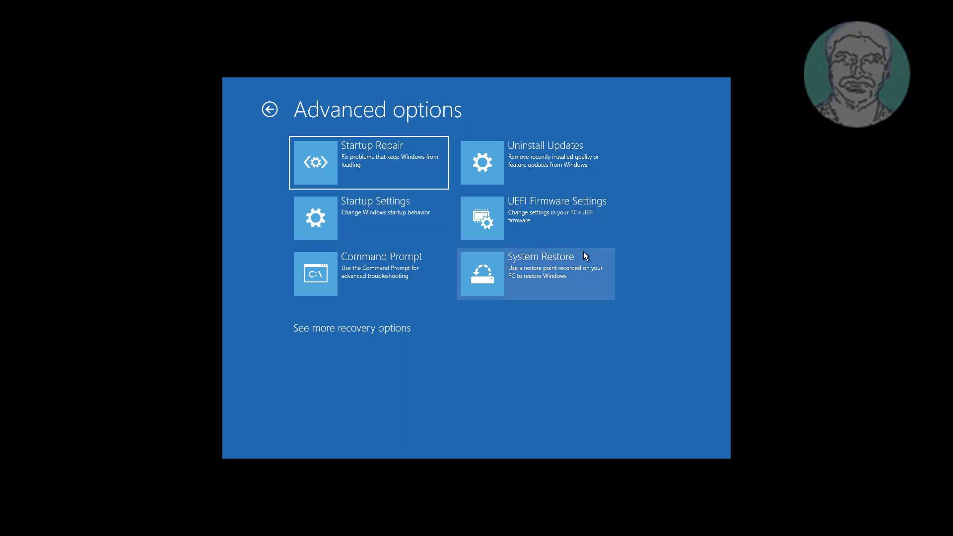
pyautogui.click(534, 274)
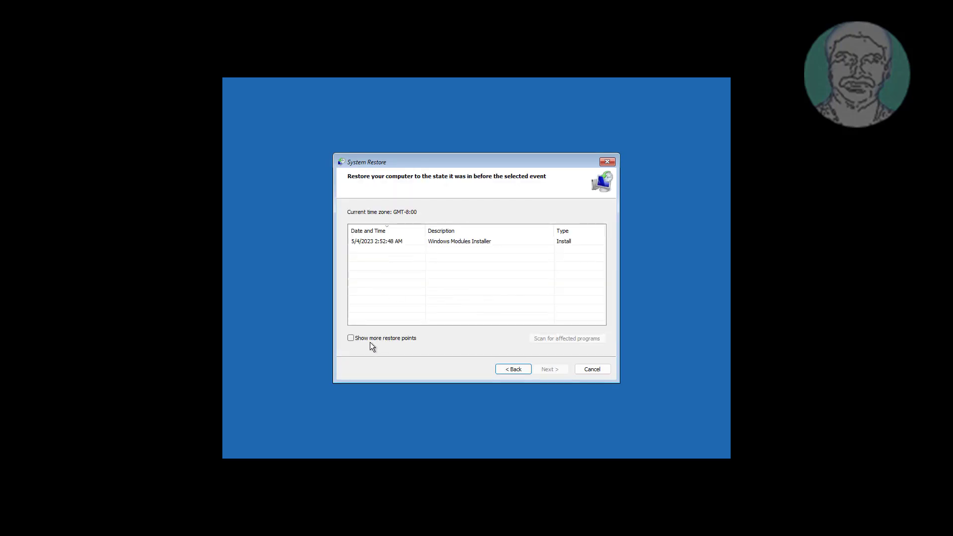
# Show more restore points, select the 5/1/2023 Automatic Restore Point and finish the restore setup
pyautogui.click(350, 338)
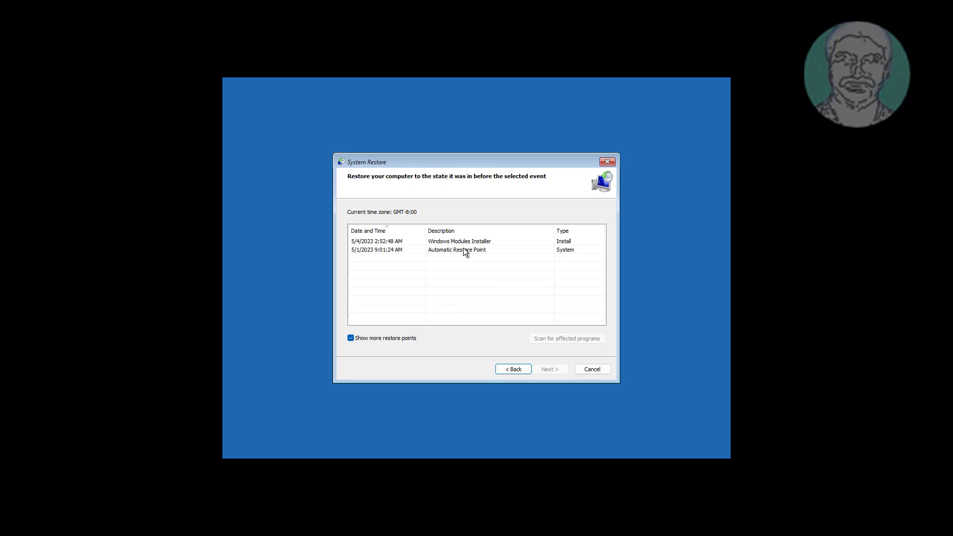
pyautogui.click(456, 249)
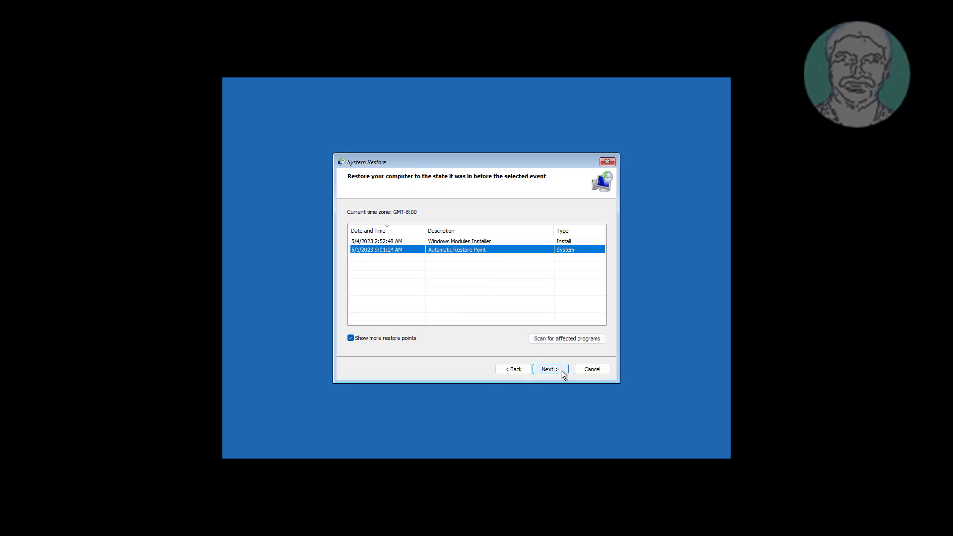
pyautogui.click(548, 369)
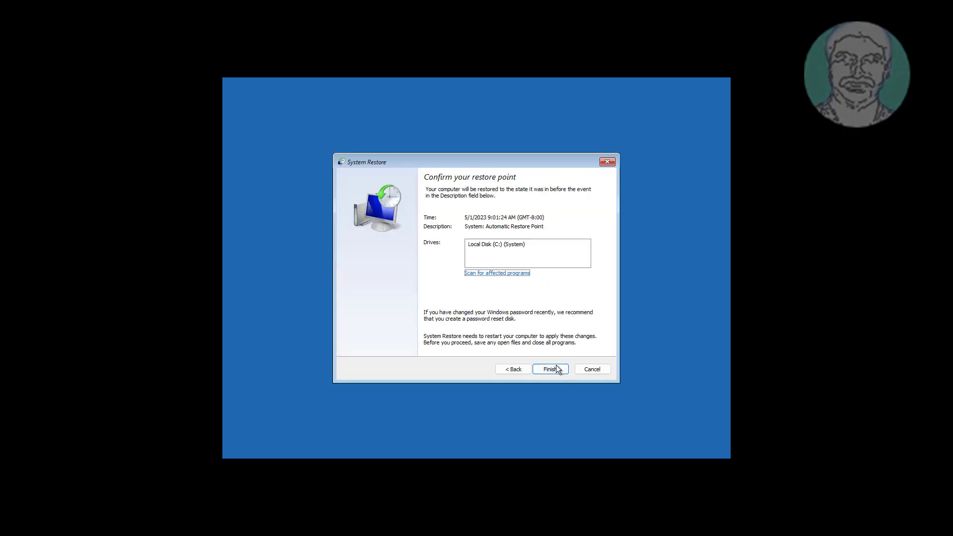
pyautogui.click(549, 369)
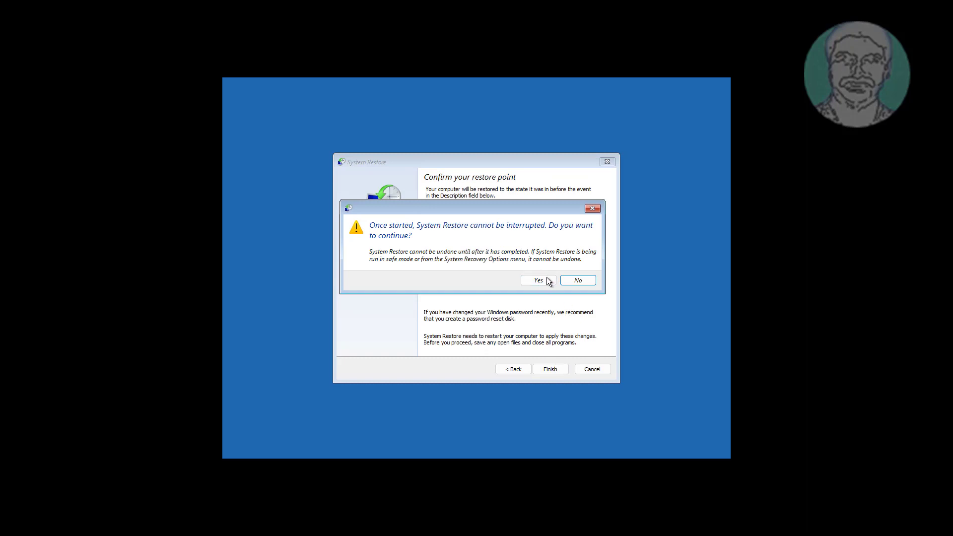